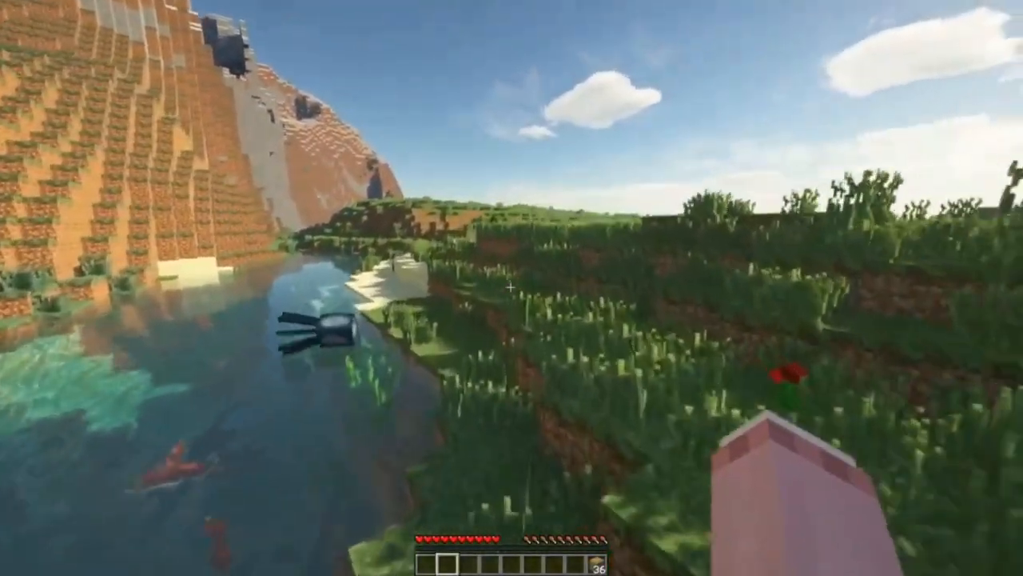
pyautogui.moveTo(511, 288)
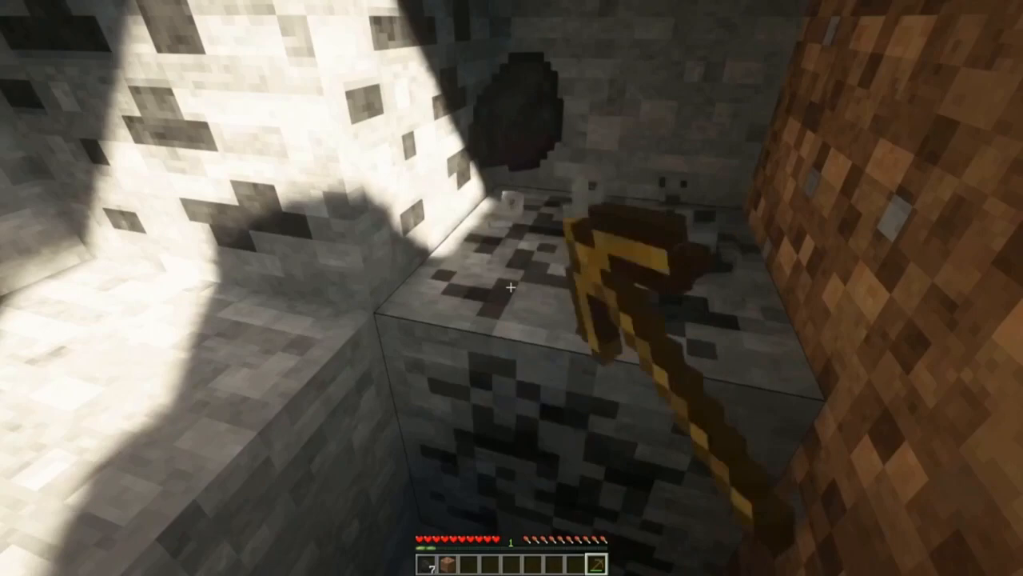
# Mine the stone block directly in front with the wooden pickaxe.
pyautogui.click(512, 288)
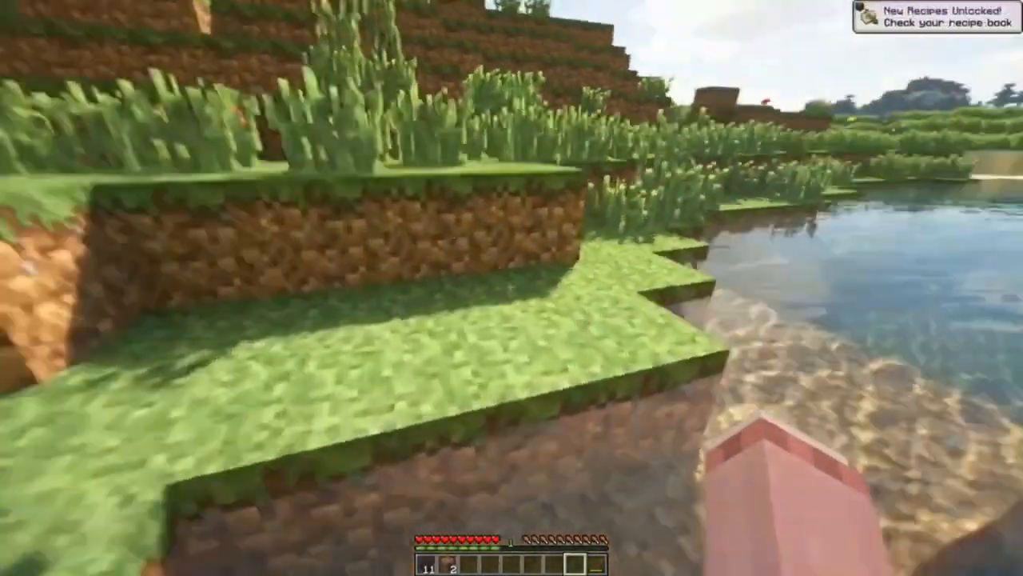
pyautogui.moveTo(512, 288)
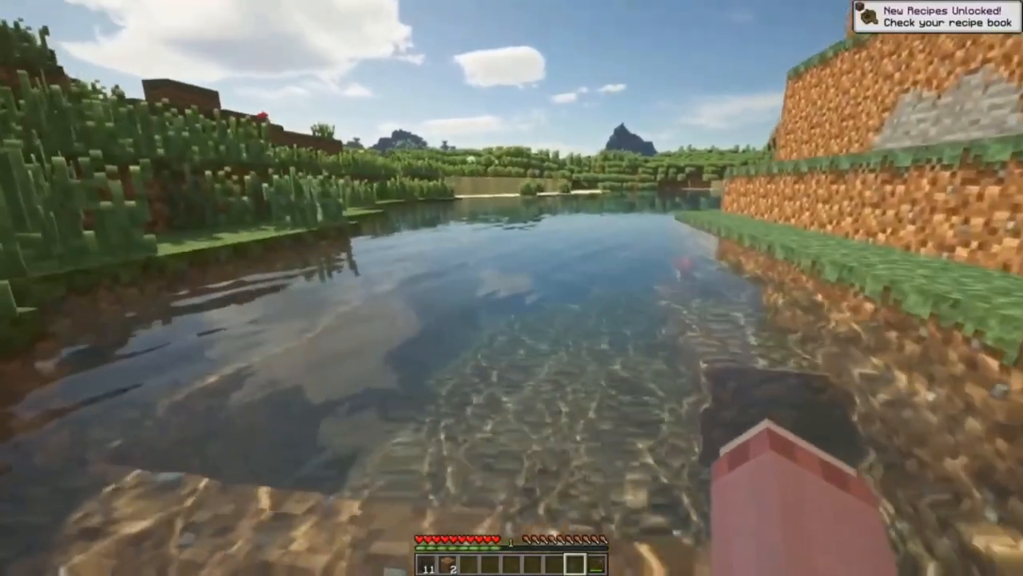
pyautogui.moveTo(512, 288)
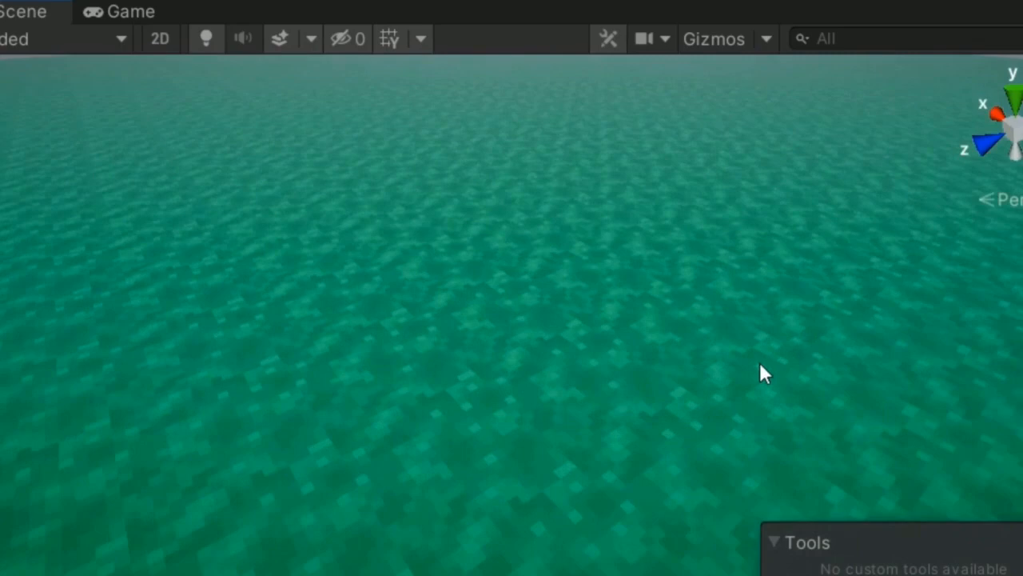
# Pan the Scene view across the large teal noise-textured ground plane.
pyautogui.moveTo(760, 372); pyautogui.dragTo(622, 150)
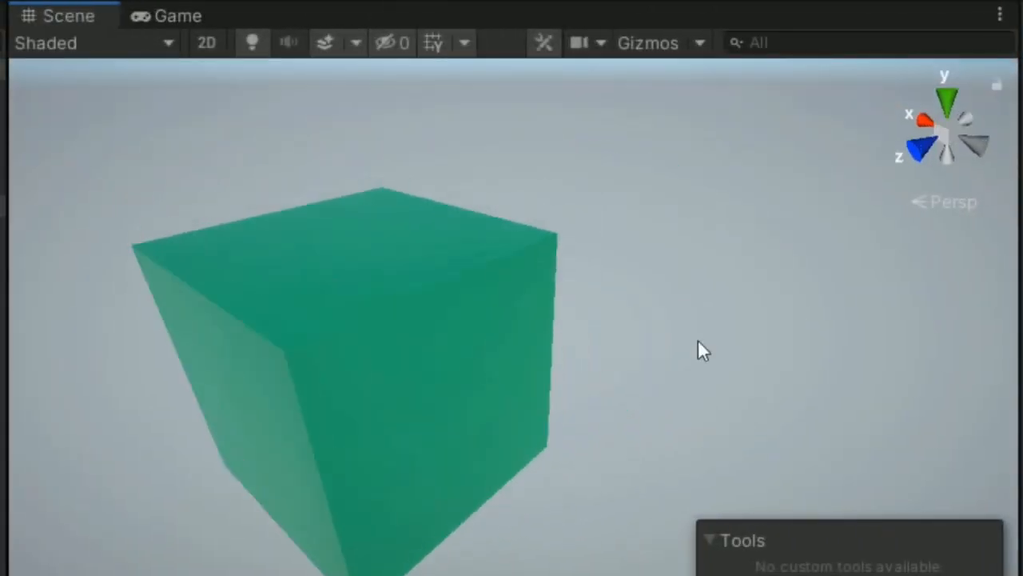
# Orbit around the teal cube and switch Draw Mode from Shaded to Wireframe.
pyautogui.moveTo(699, 352); pyautogui.dragTo(667, 252)
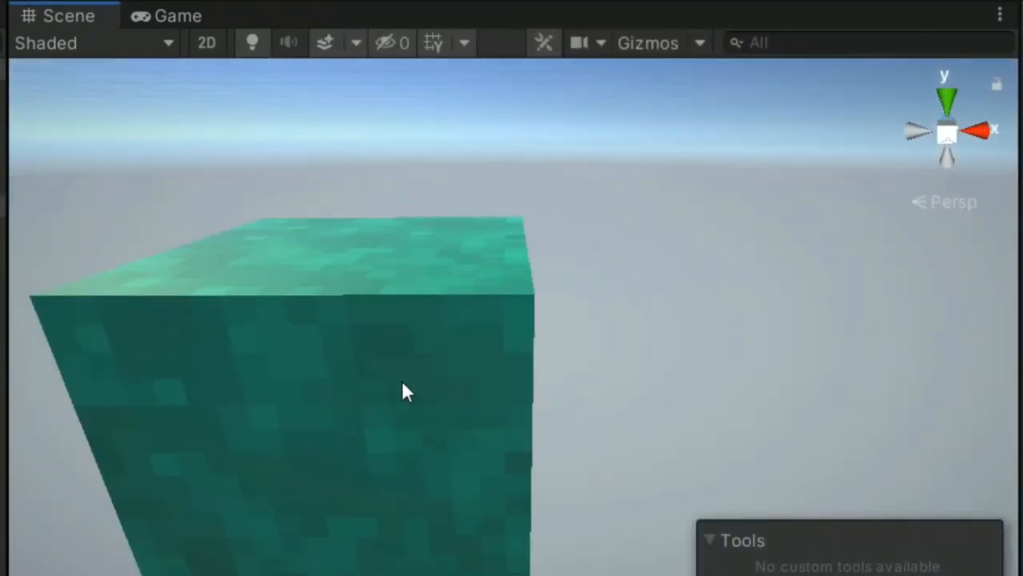
pyautogui.moveTo(408, 391); pyautogui.dragTo(659, 292)
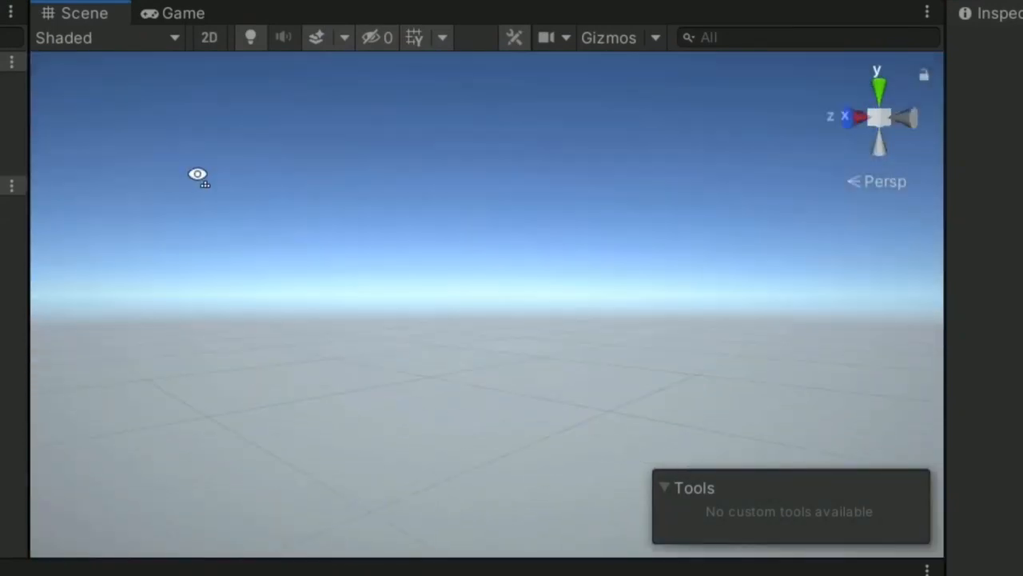
pyautogui.click(108, 38)
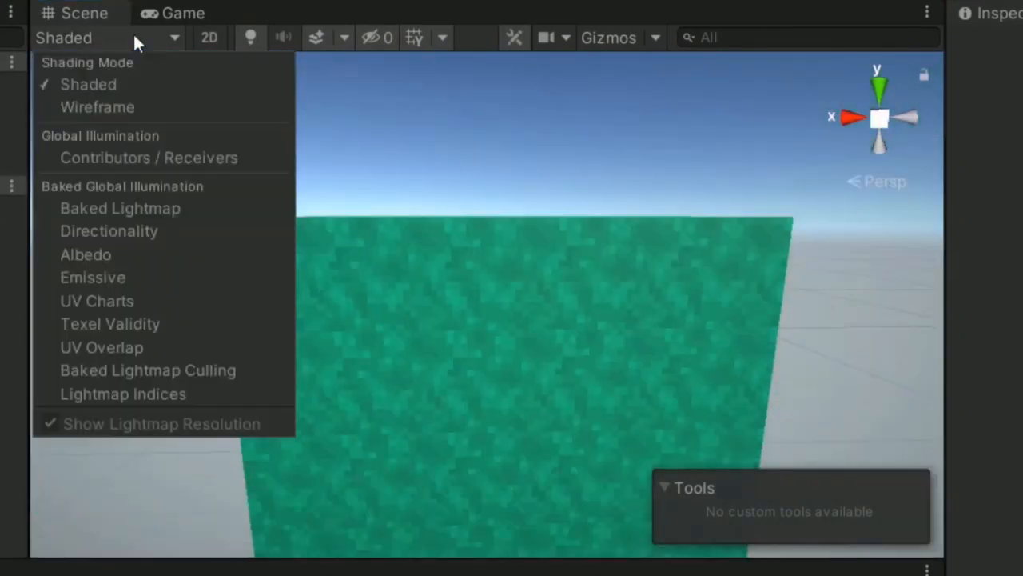
pyautogui.click(97, 106)
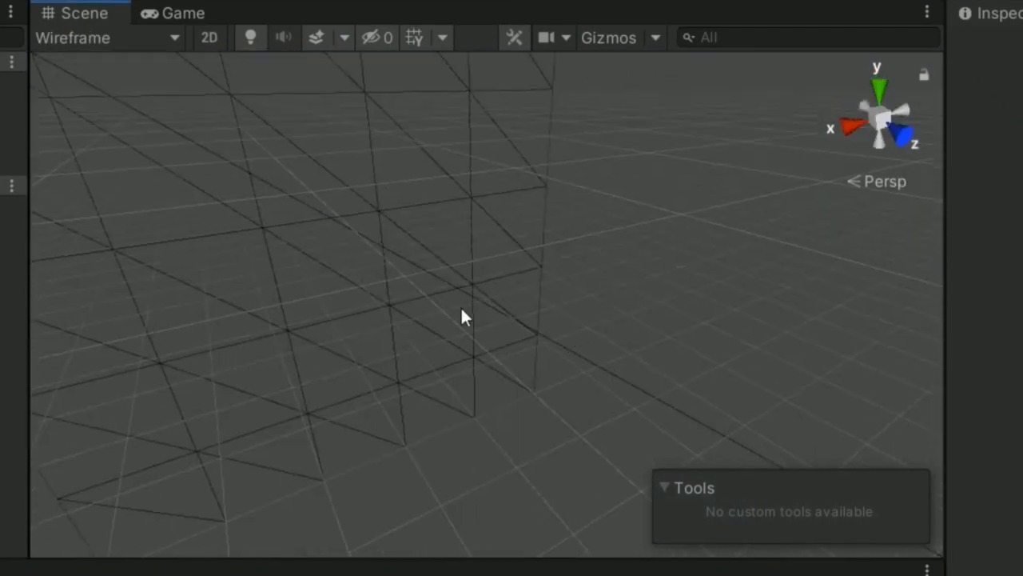
pyautogui.moveTo(467, 319); pyautogui.dragTo(524, 366)
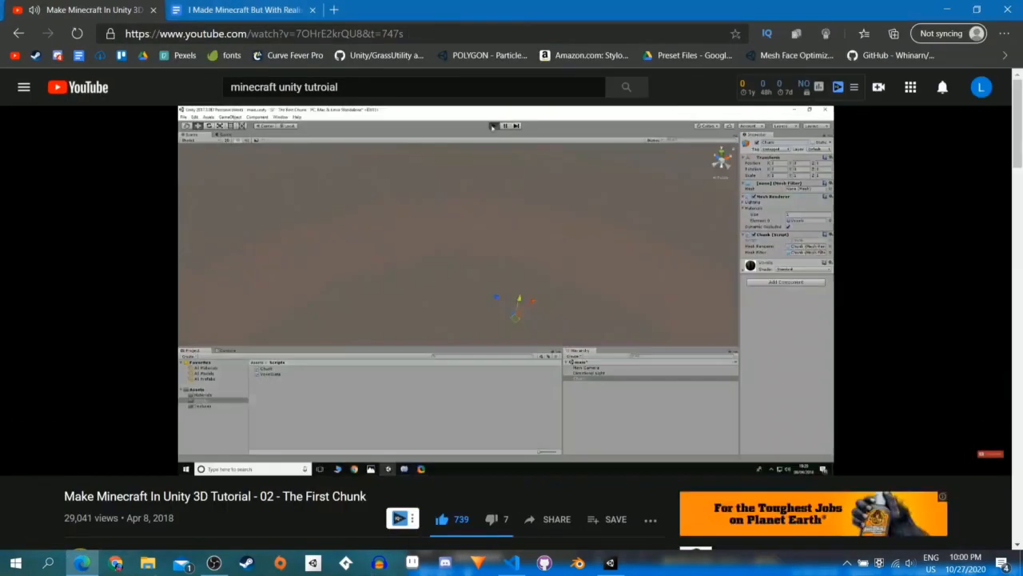
# Leave the 'The First Chunk' tutorial and VoxelData.cs for Unity's Scene view.
pyautogui.click(511, 562)
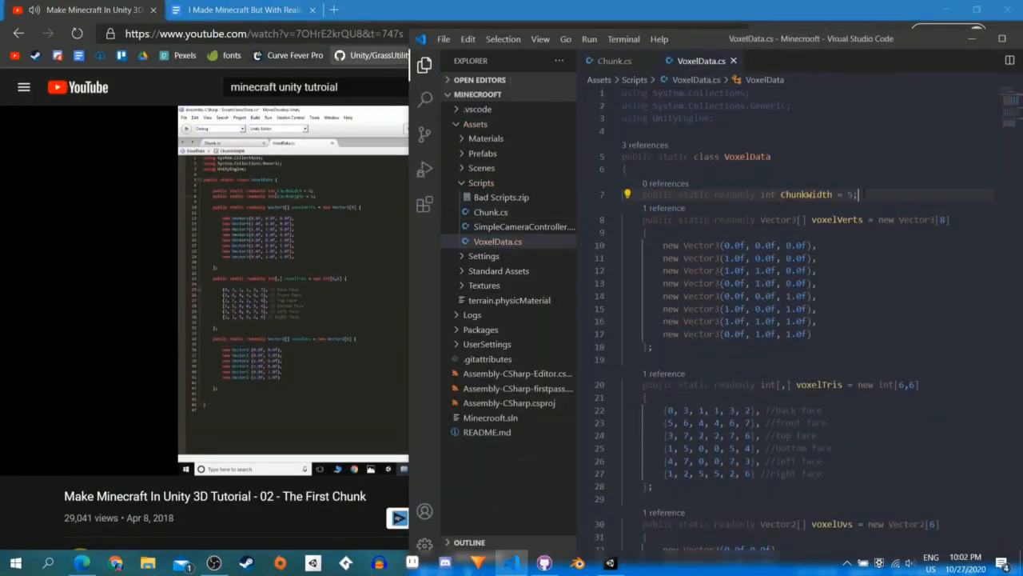
pyautogui.click(615, 61)
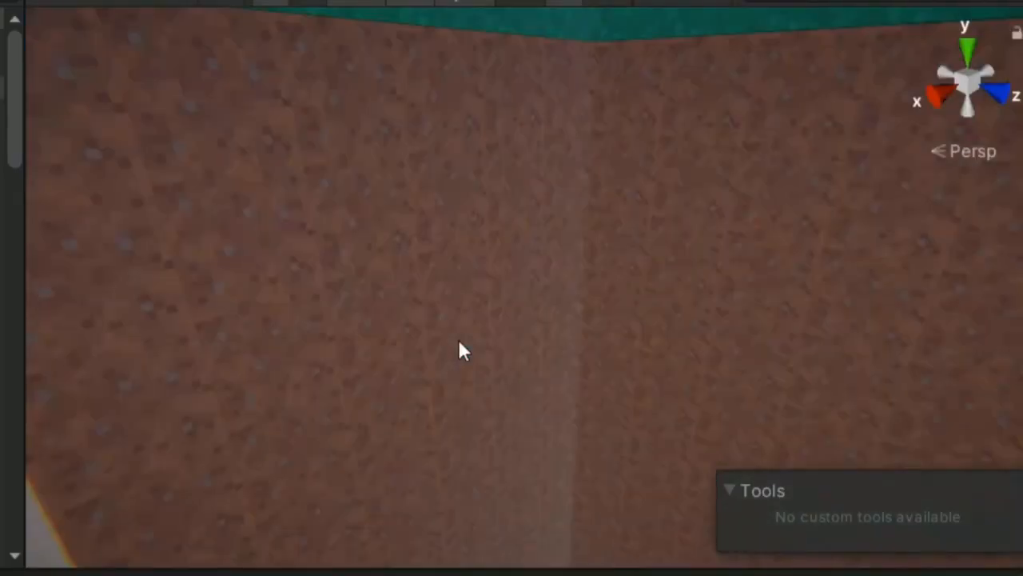
pyautogui.moveTo(466, 349); pyautogui.dragTo(292, 276)
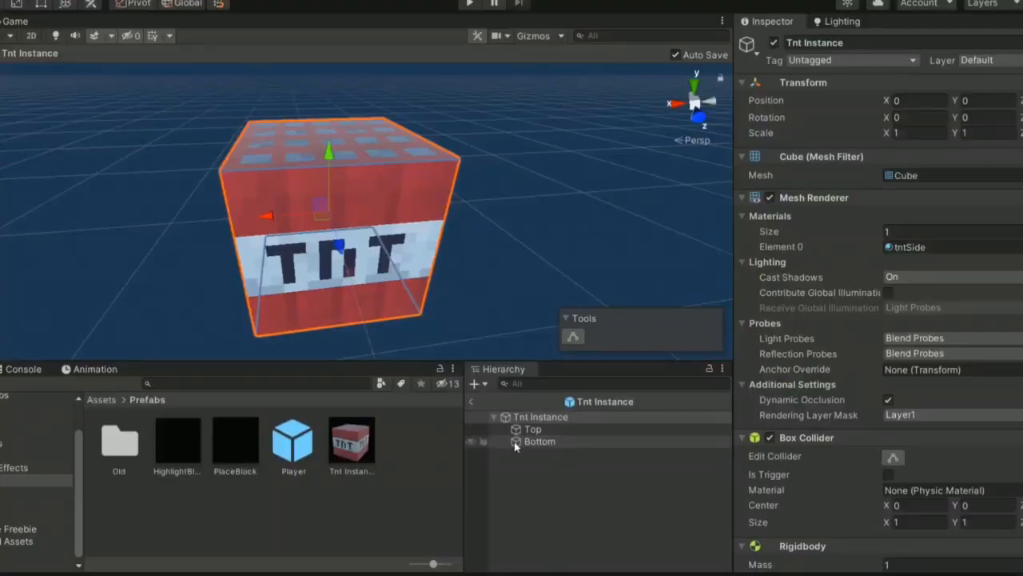
# Arrange Point objects in a diamond grid around the TNT cube in Top view.
pyautogui.click(533, 428)
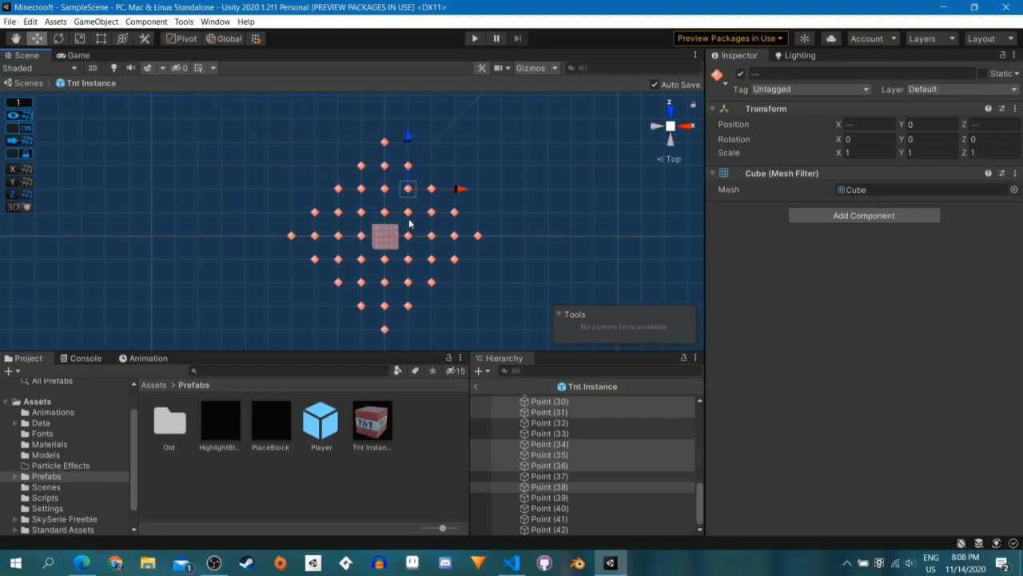
# Stack duplicated Point layers at Y -1, -3 into a 125-point ball around the TNT.
pyautogui.click(475, 37)
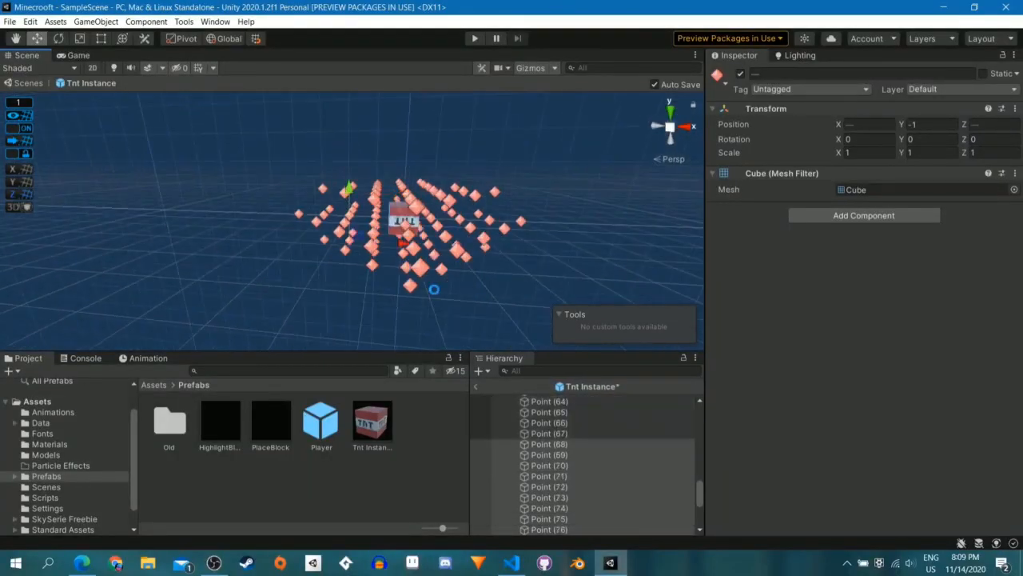
pyautogui.click(717, 75)
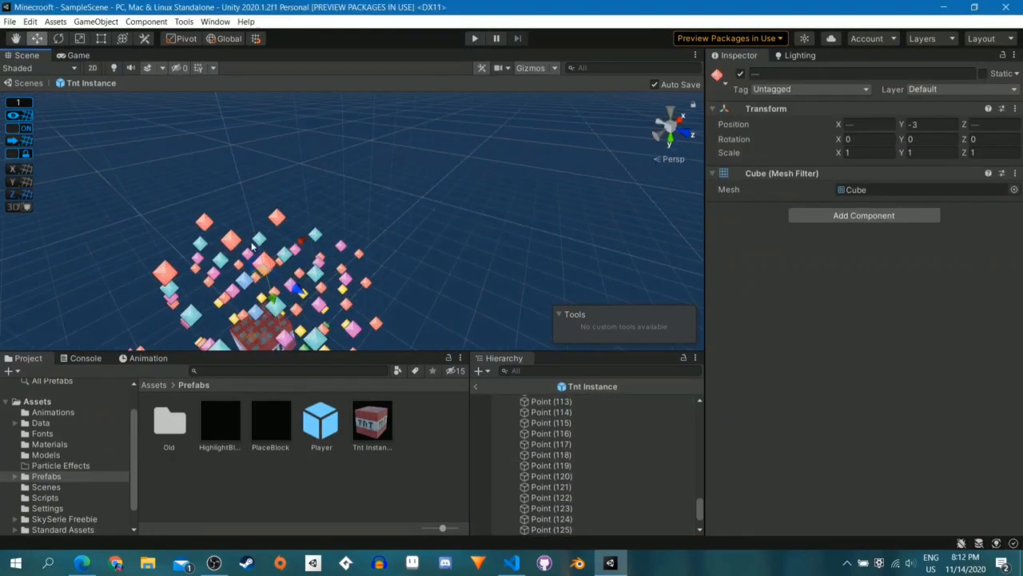
pyautogui.click(510, 563)
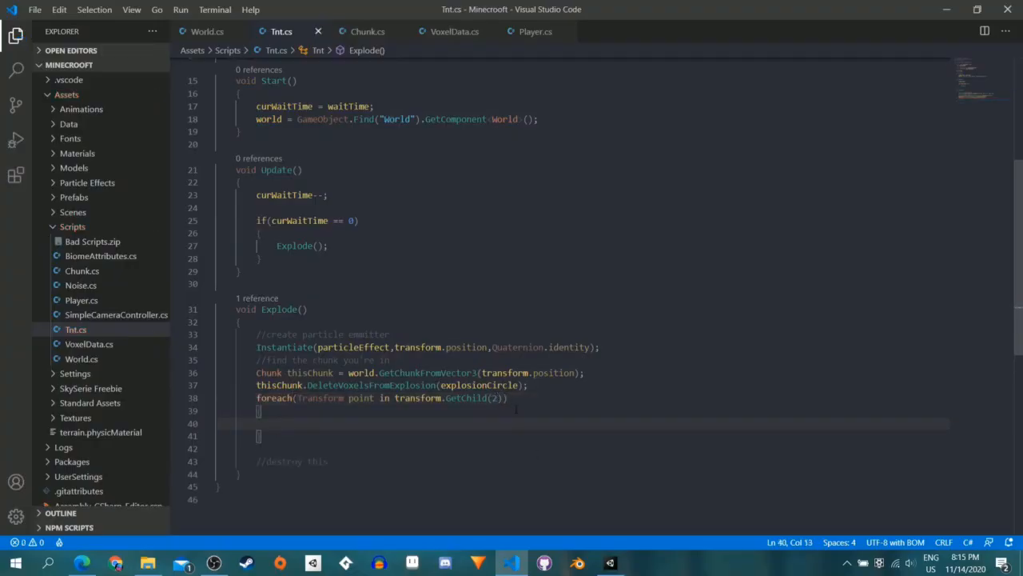
# Start the 'Vector3 roundPos = new Vector3(point.' line inside Tnt.cs's Explode loop.
pyautogui.write('Vector3 roundPos = new Vector3(point.')
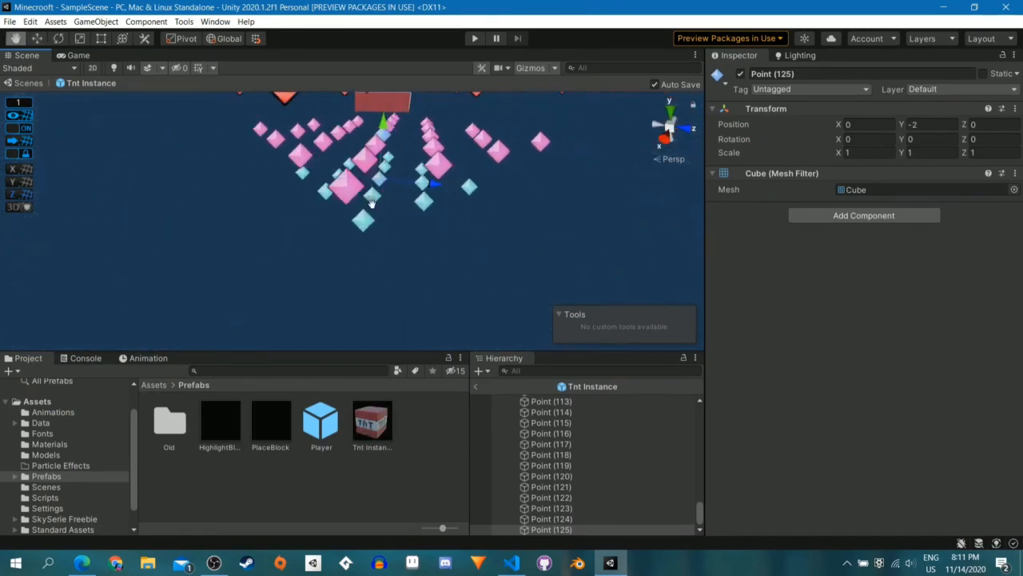
pyautogui.click(475, 38)
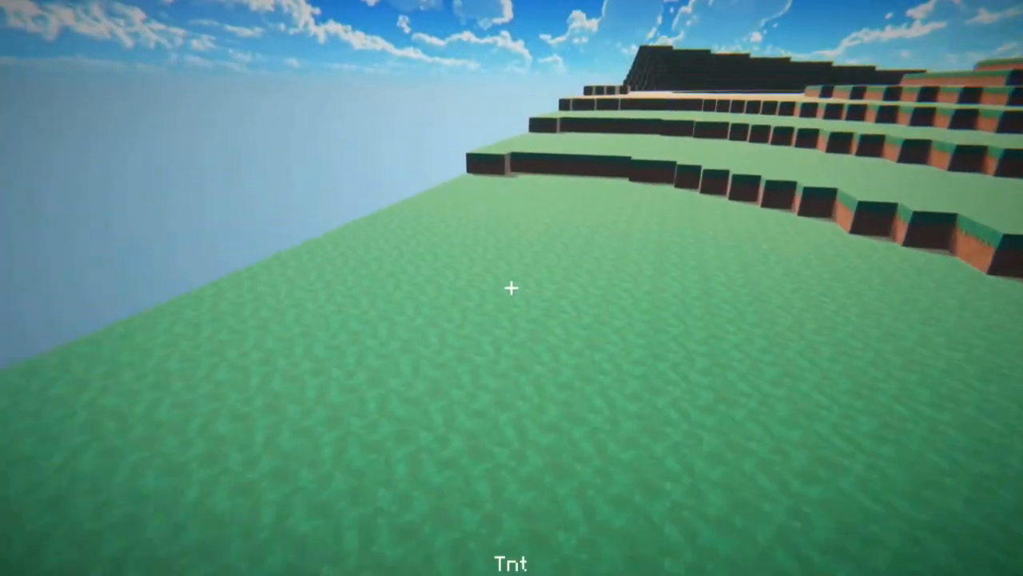
# Place a Tnt block from the hotbar onto the flat grass in Play mode.
pyautogui.click(511, 287)
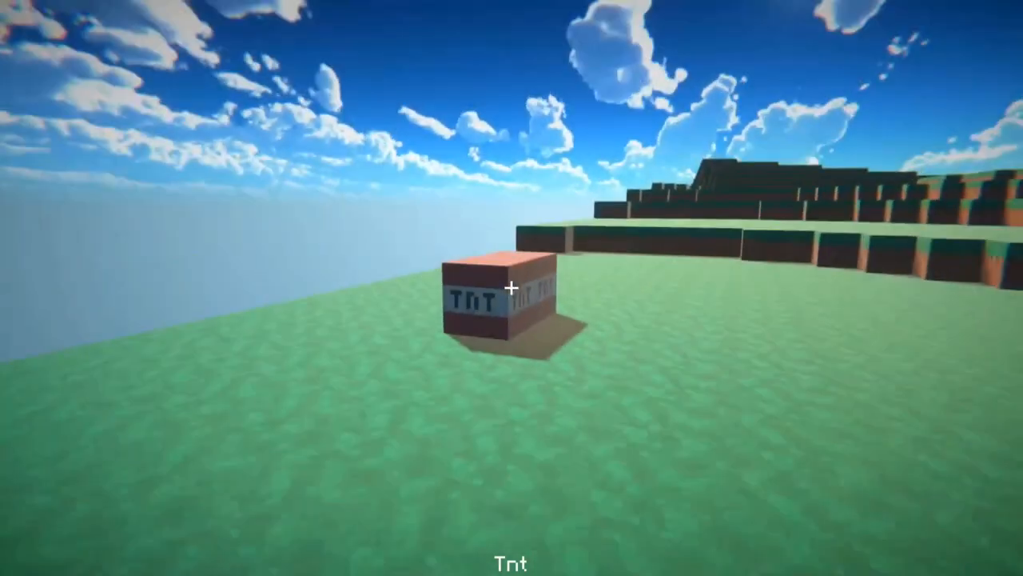